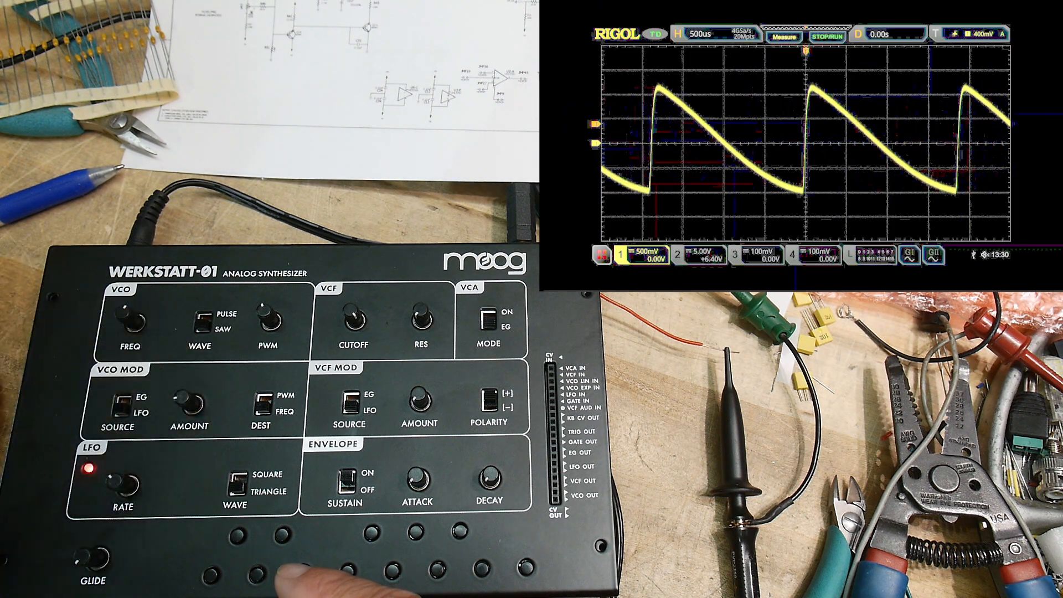
# - Hold a note and widen the horizontal scale from 500us to 1.00ms per division
pyautogui.click(235, 478)
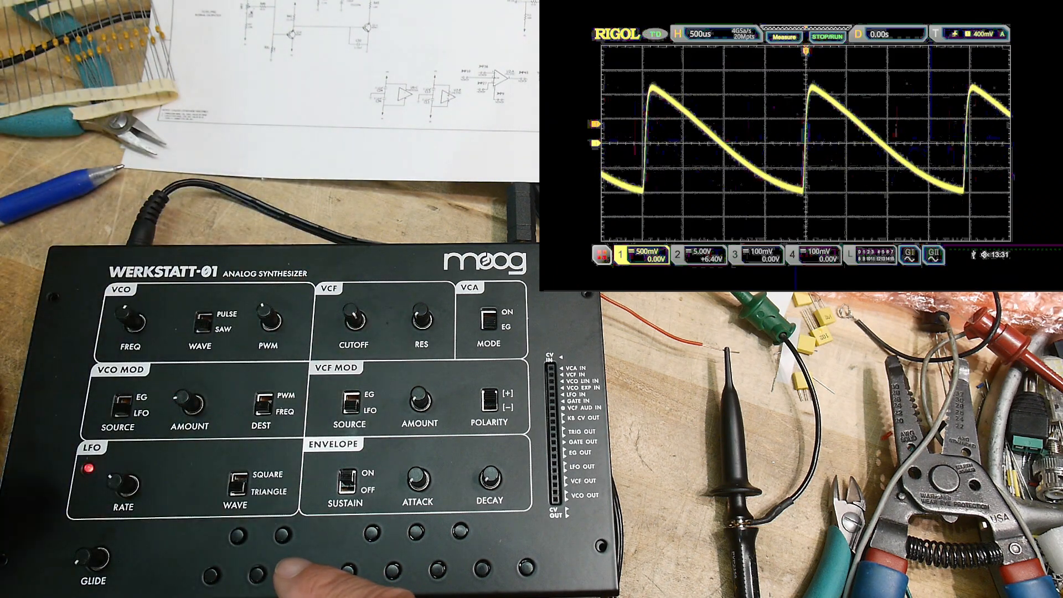
pyautogui.click(233, 482)
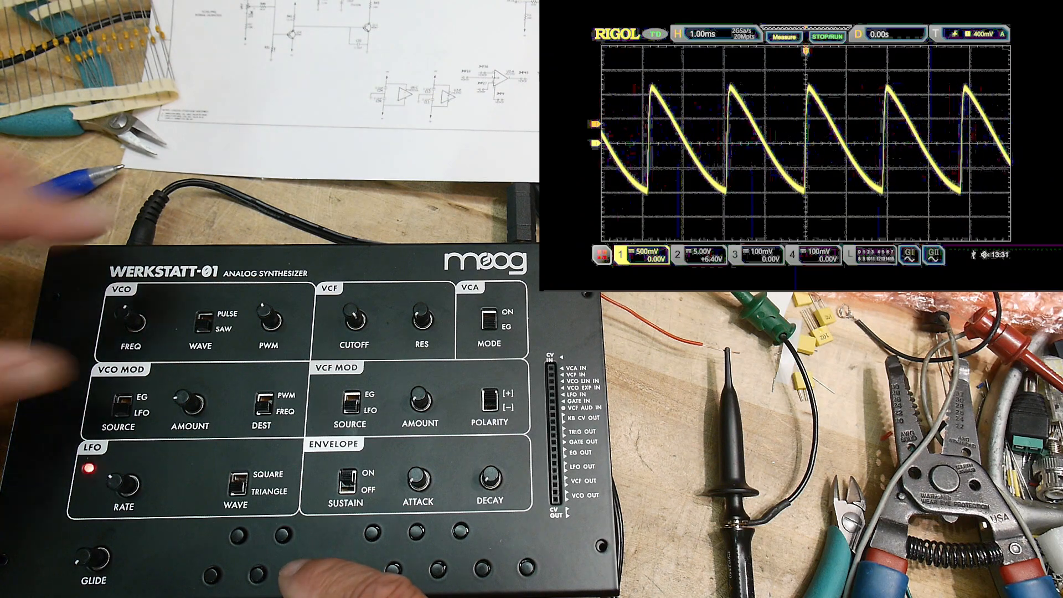
pyautogui.click(206, 319)
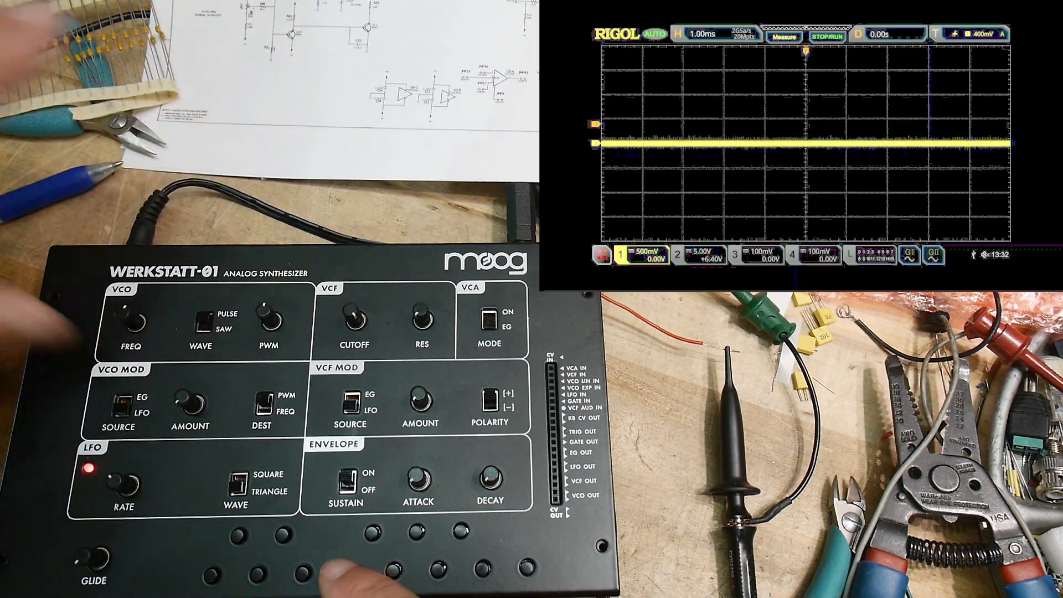
# - Release the held key so the AUTO-triggered trace drops to a flat line
pyautogui.click(352, 318)
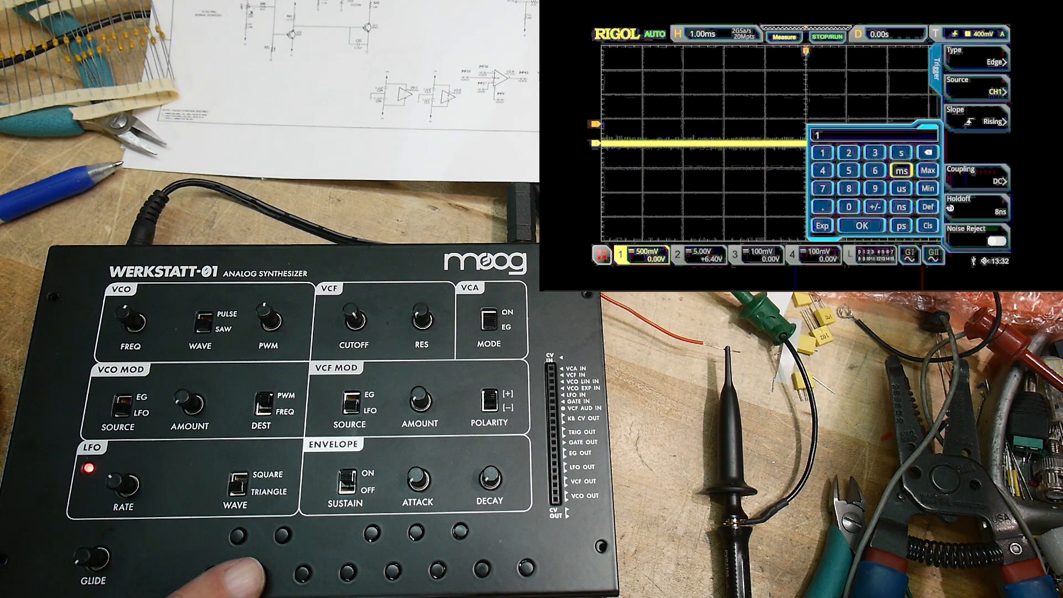
# - Bring up the trigger menu's Holdoff setting with its numeric keypad ready for a value
pyautogui.click(862, 224)
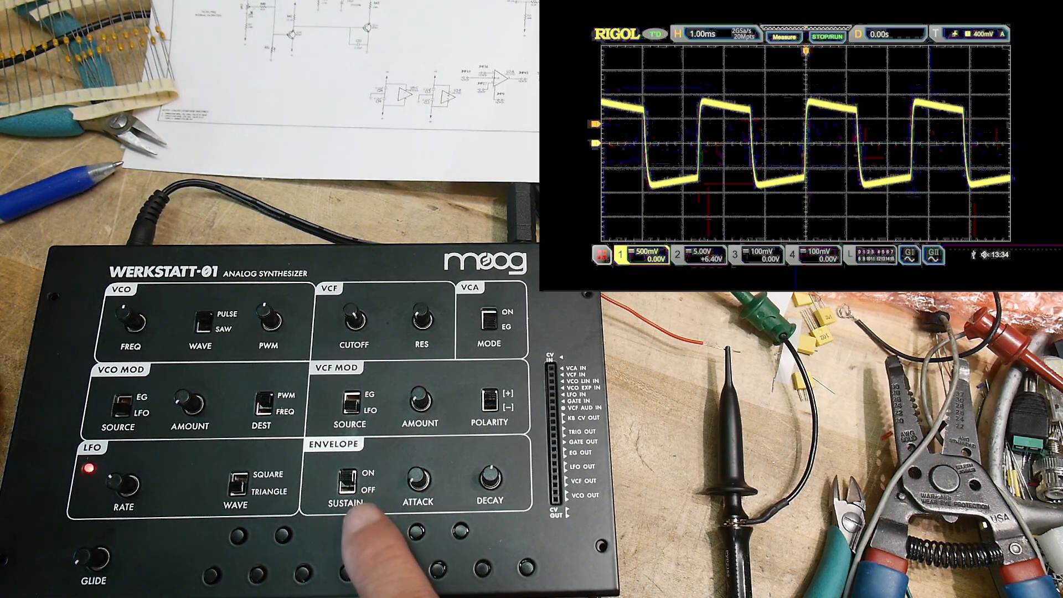
# - Flip VCO WAVE to PULSE and hold a key so a square wave appears
pyautogui.click(347, 481)
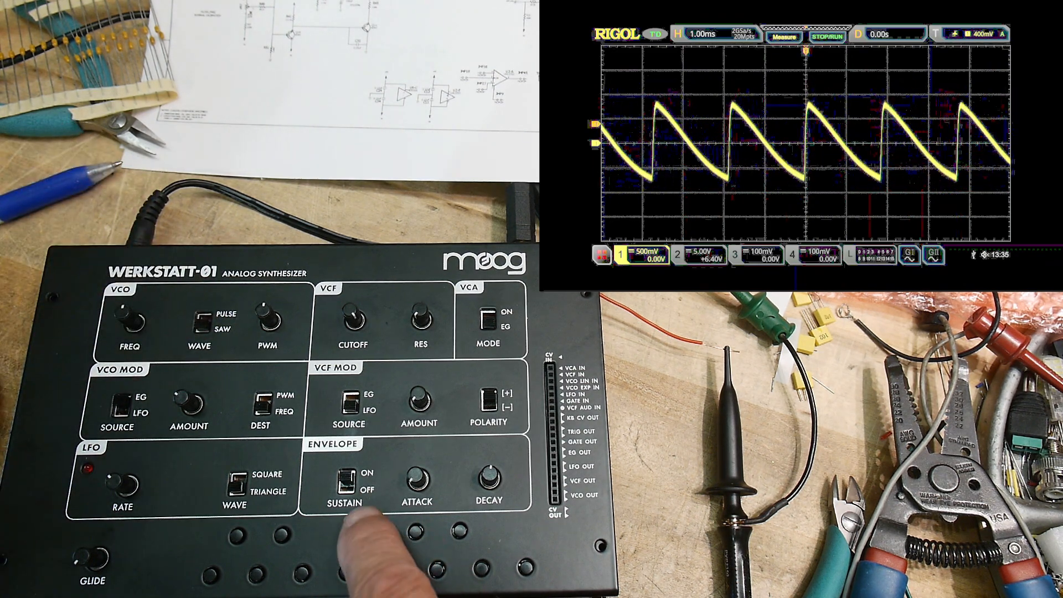
# - Flip VCO WAVE back to SAW and play a key to show repeating ramps
pyautogui.click(347, 482)
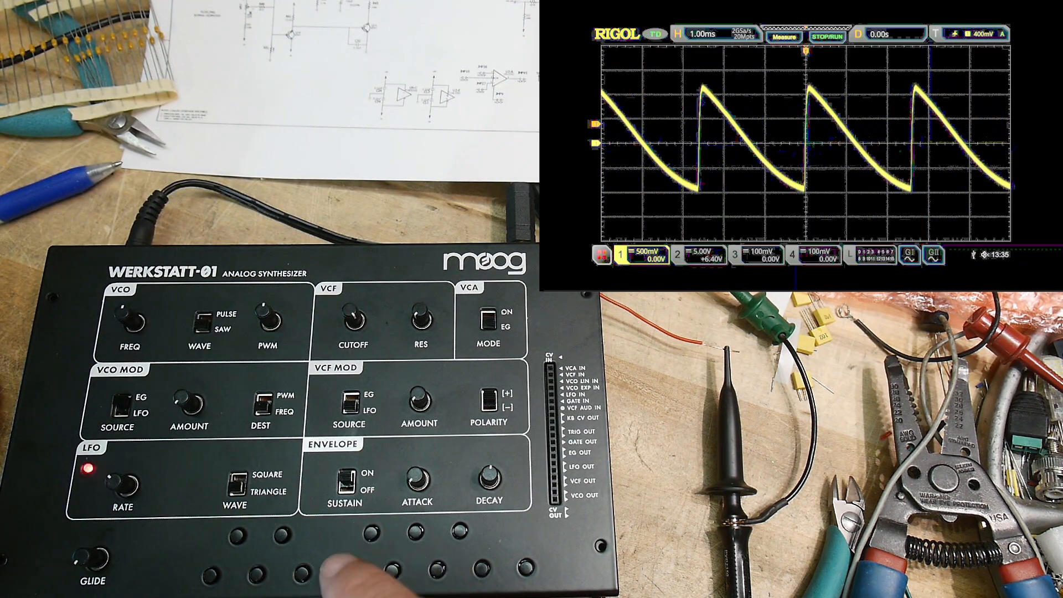
# - Toggle sustain, set VCO WAVE to PULSE and hold a key for a square trace
pyautogui.click(349, 483)
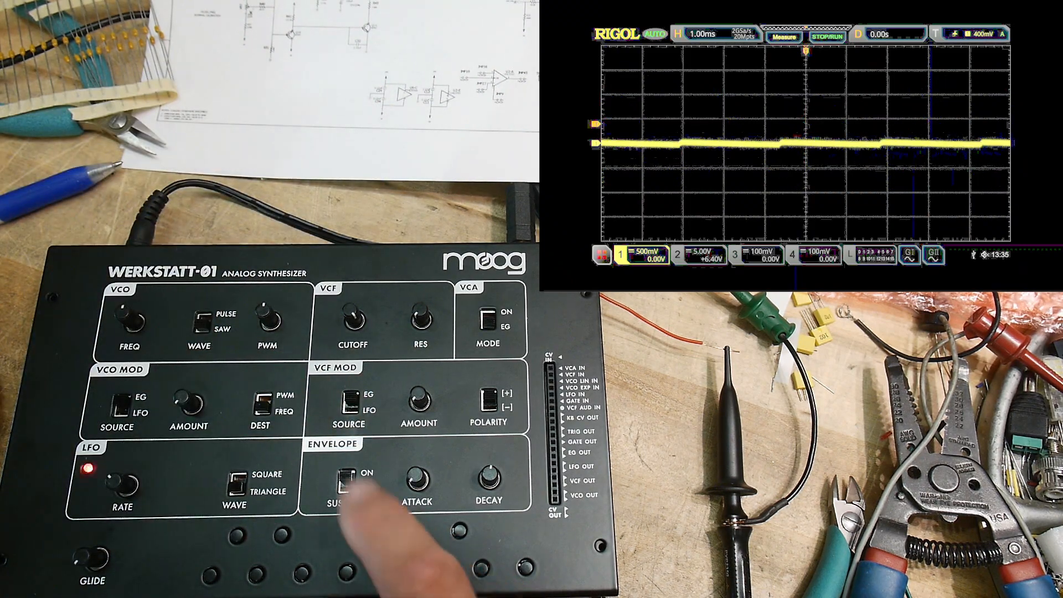
pyautogui.click(352, 479)
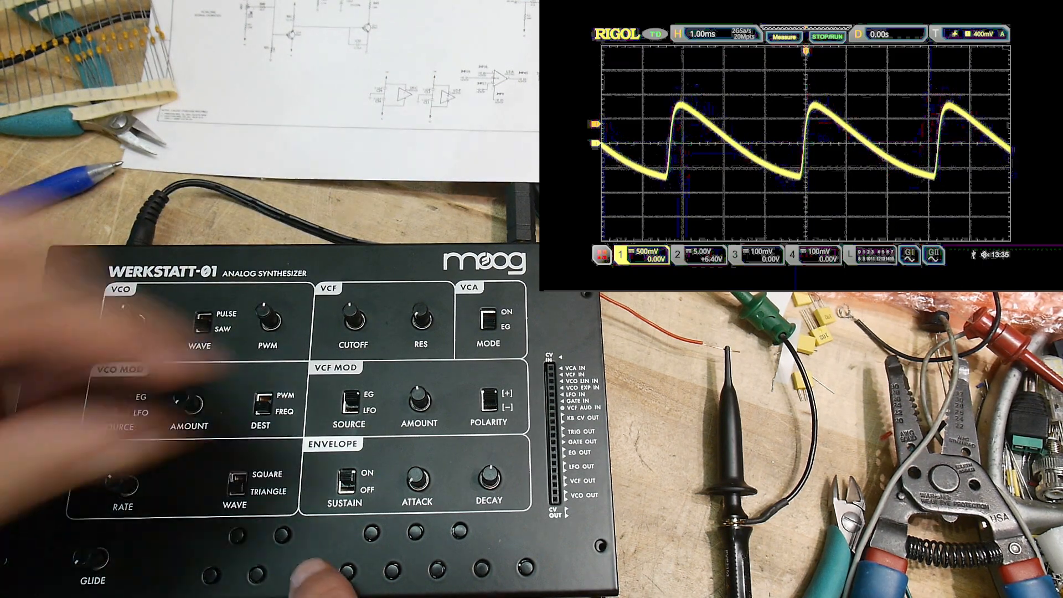
pyautogui.click(206, 319)
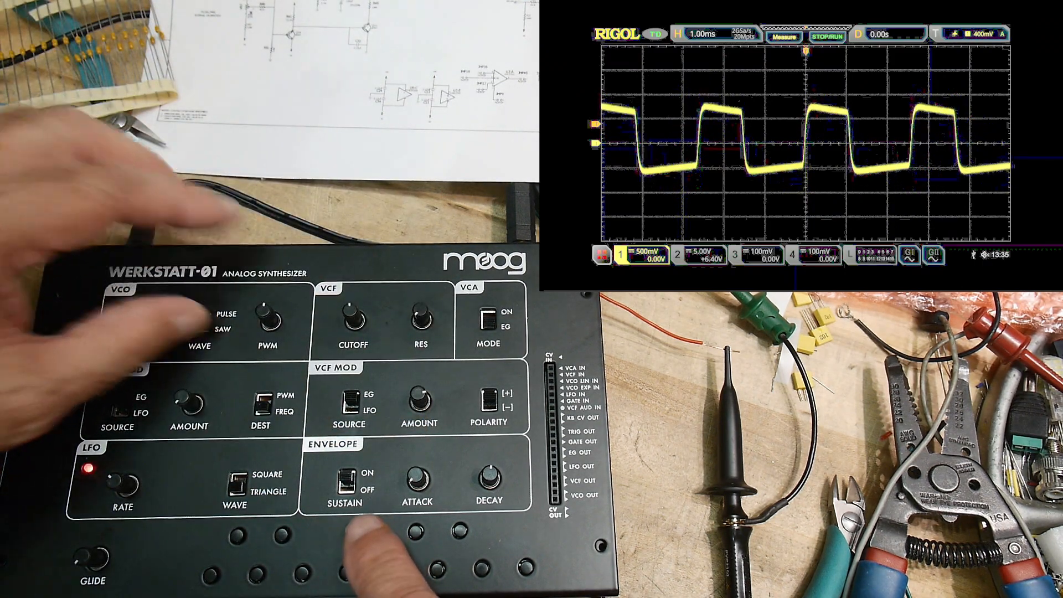